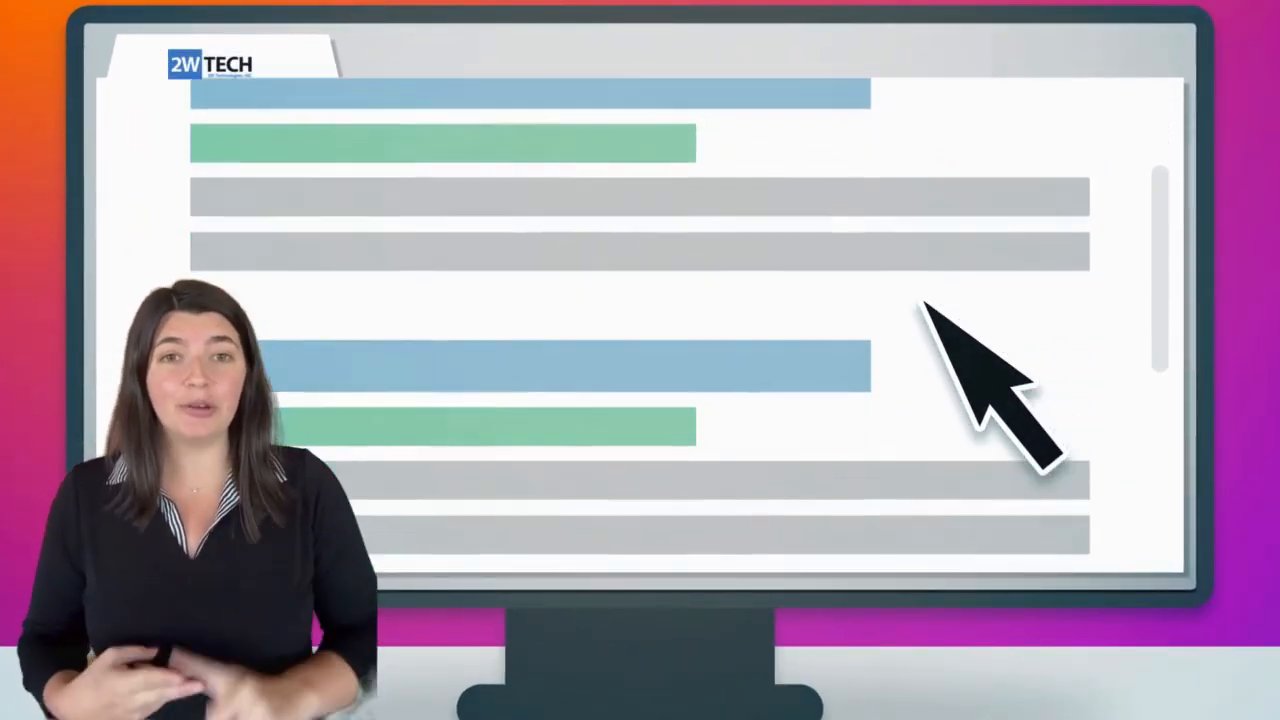
scroll("down", 3)
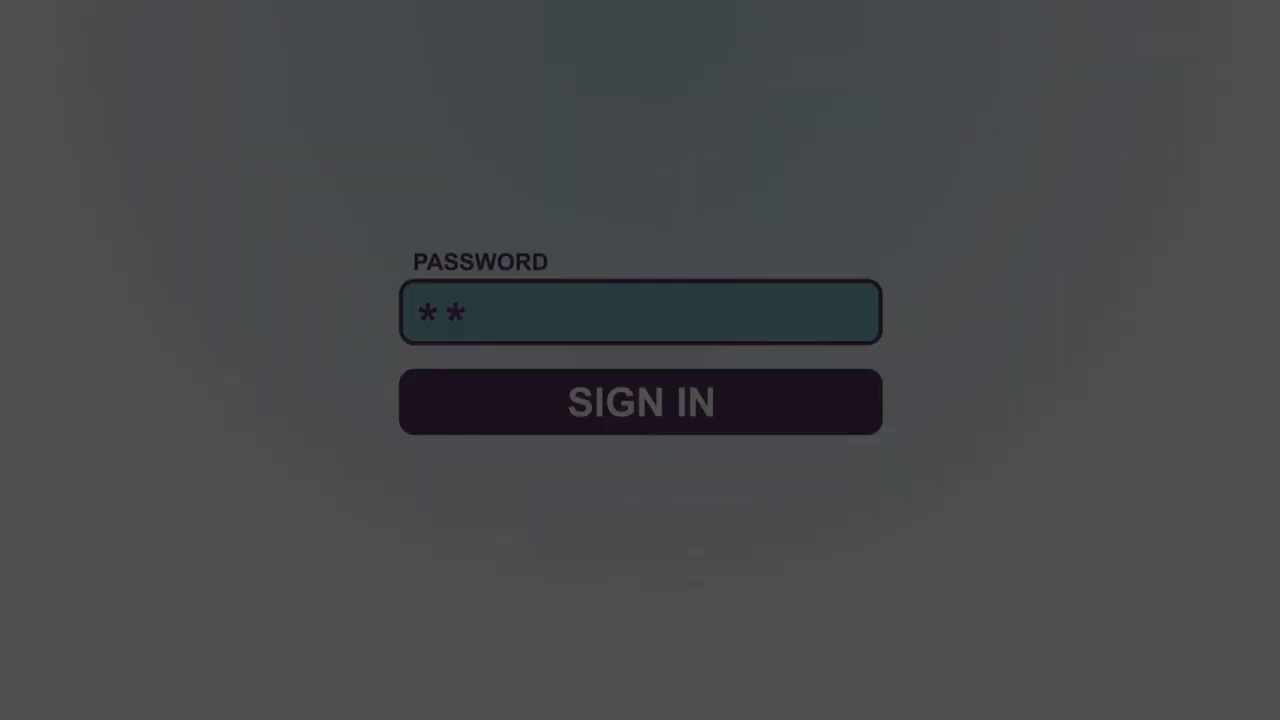
type("******")
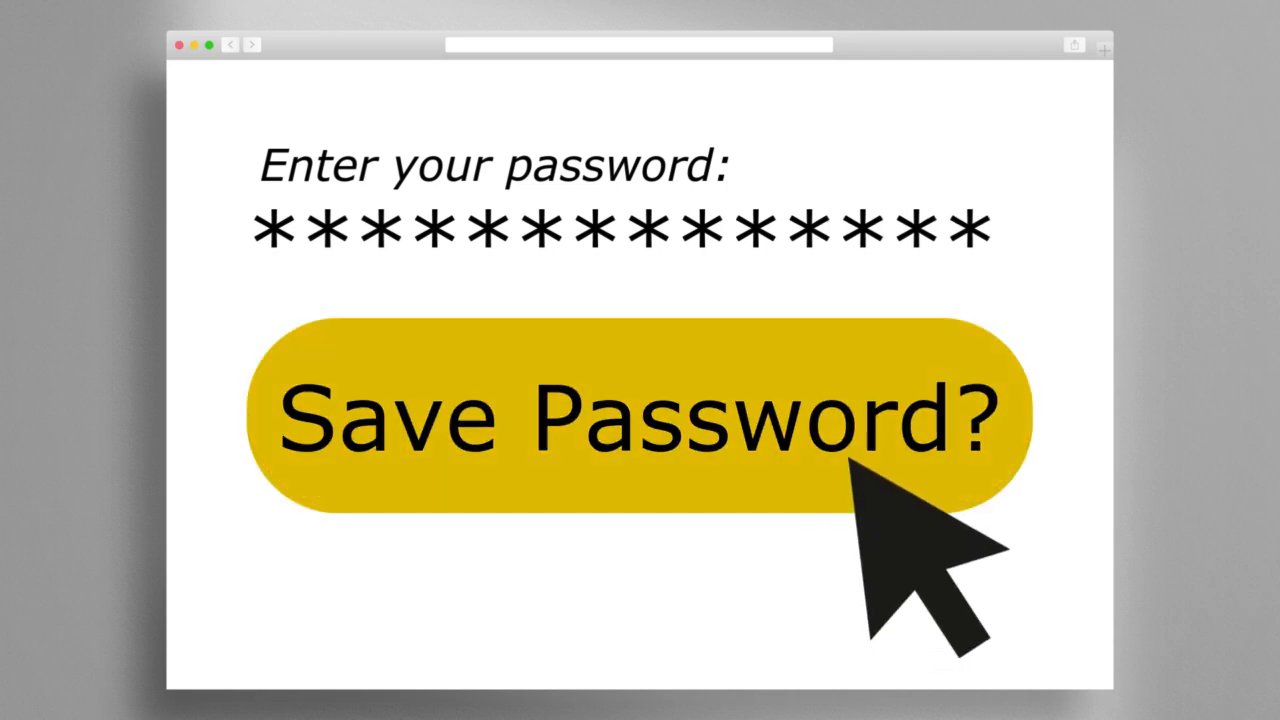
left_click(624, 414)
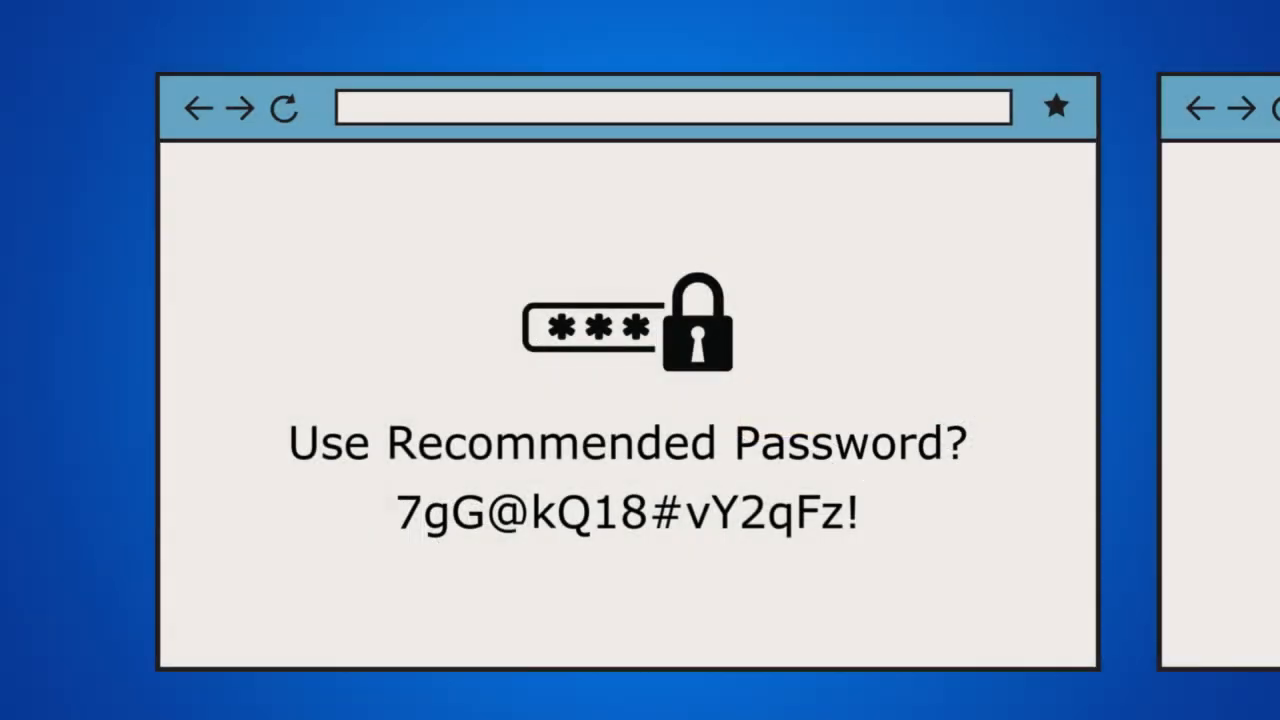